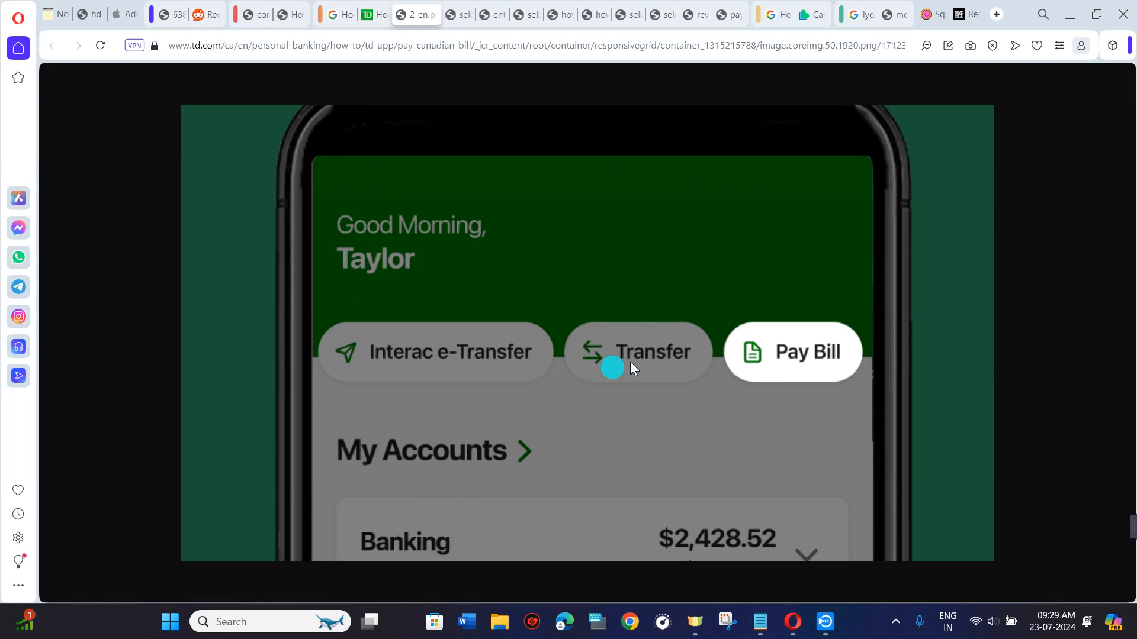
mouse_move(631, 425)
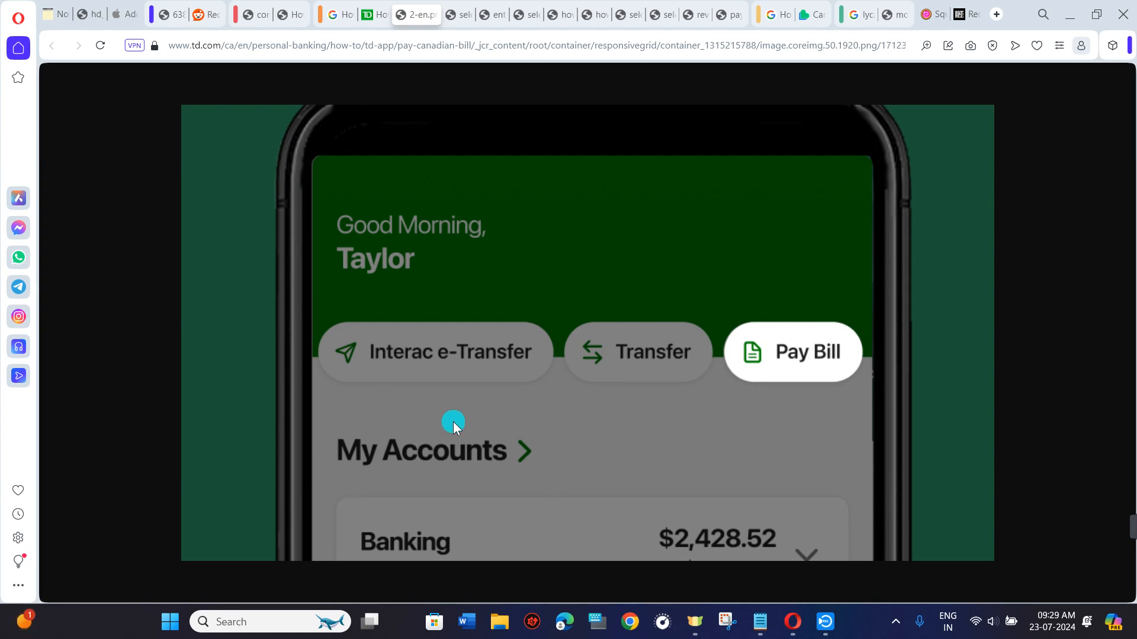
mouse_move(786, 364)
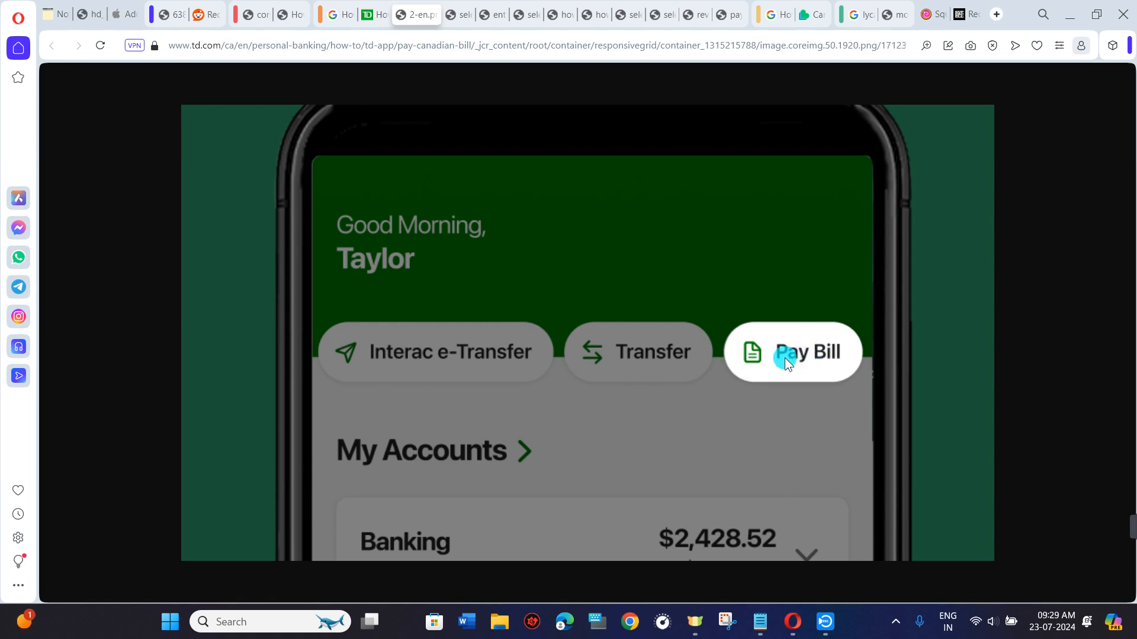
mouse_move(444, 24)
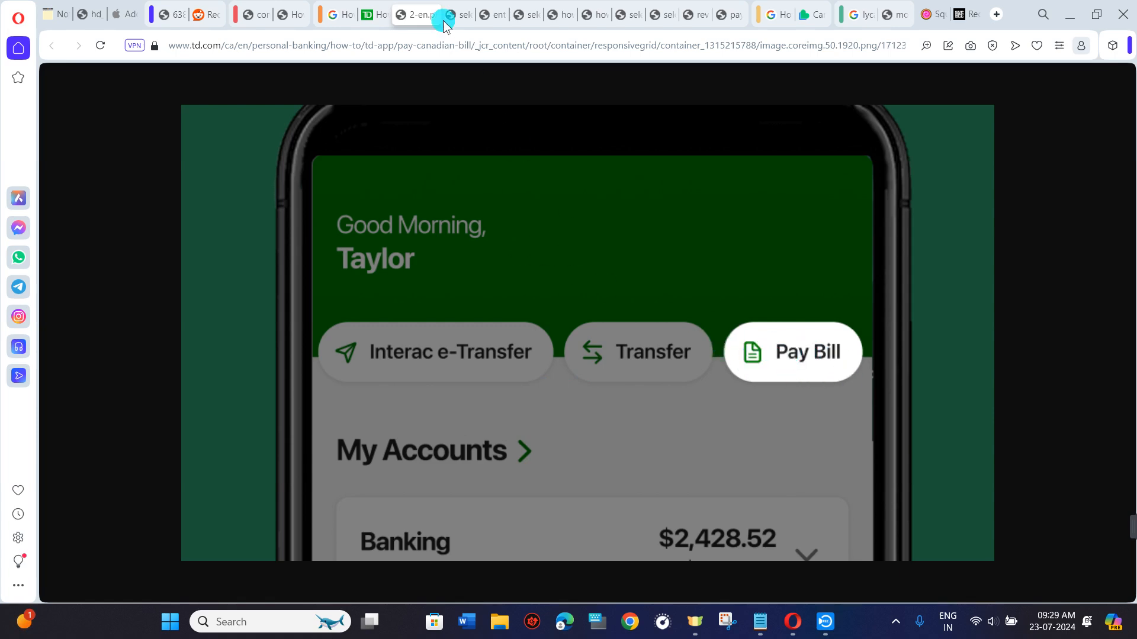
View the Pay Bill screenshot where the payee is selected, amount still $0.00.
click(792, 353)
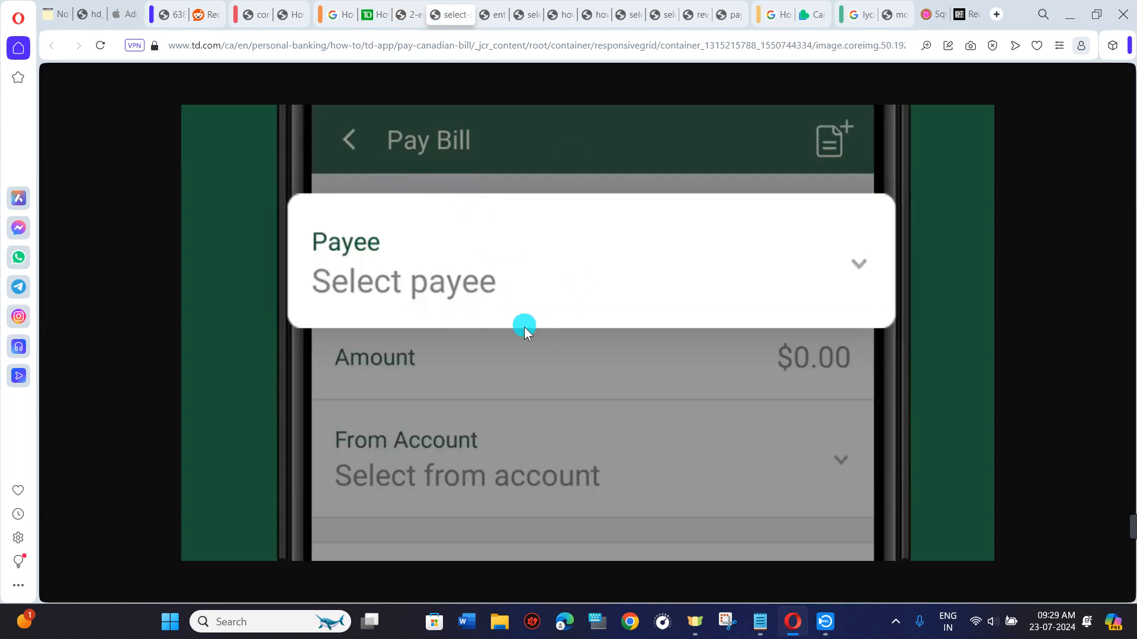
mouse_move(513, 341)
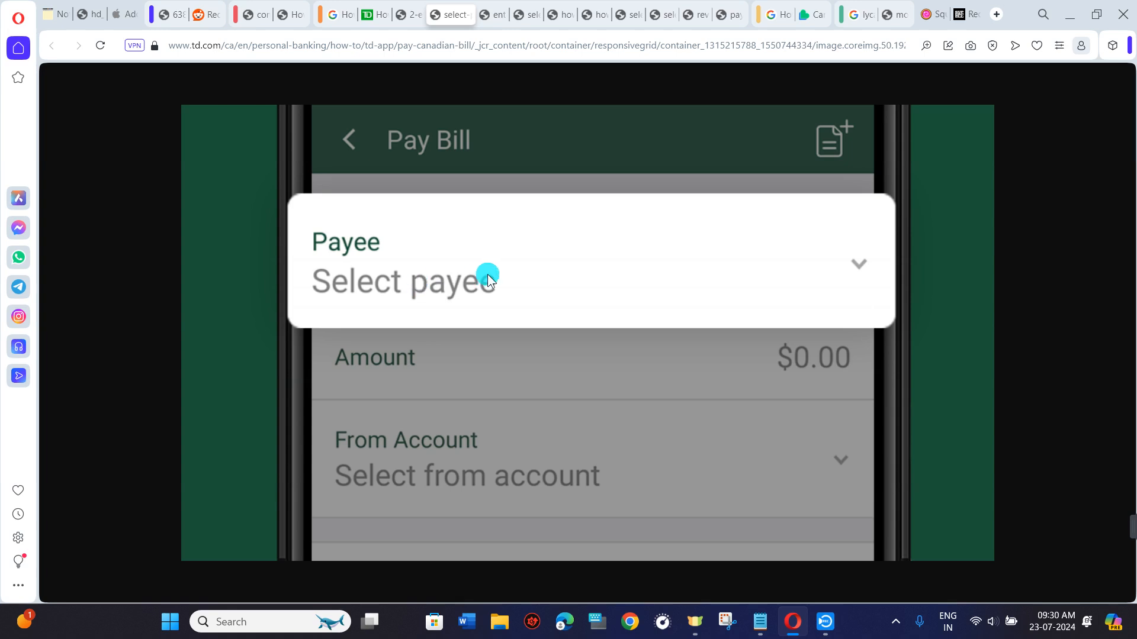
mouse_move(484, 38)
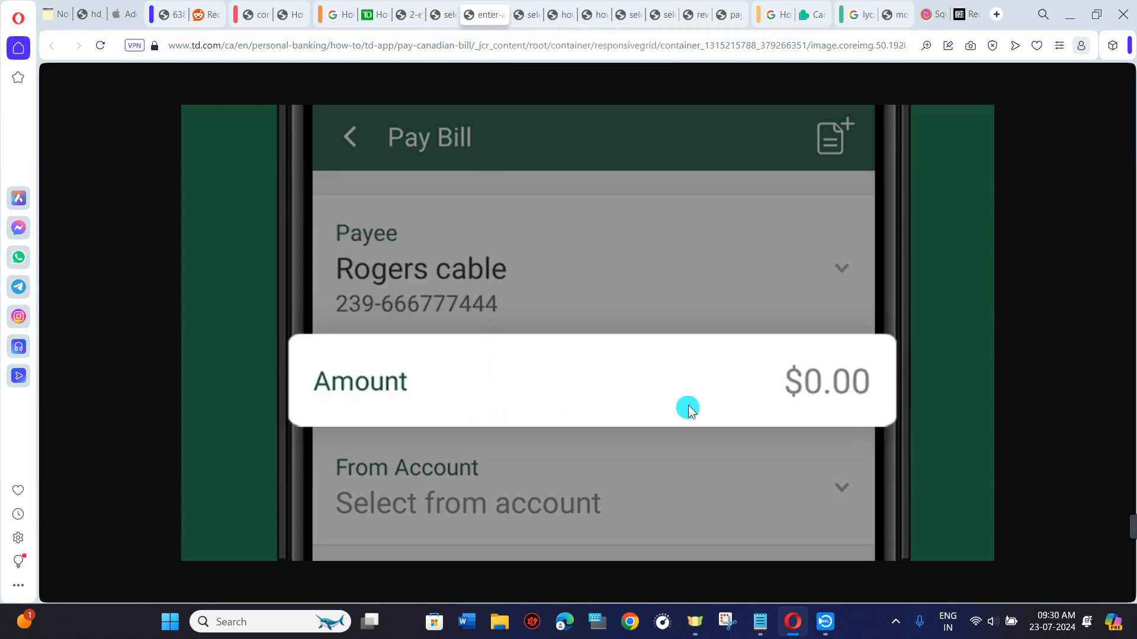
mouse_move(515, 286)
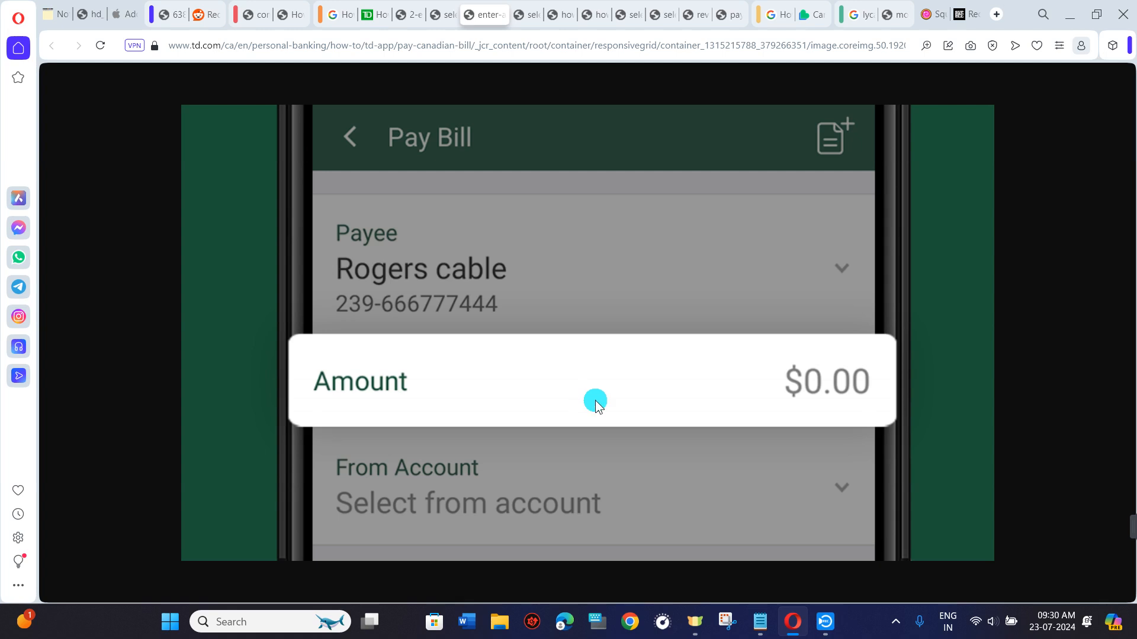
mouse_move(526, 71)
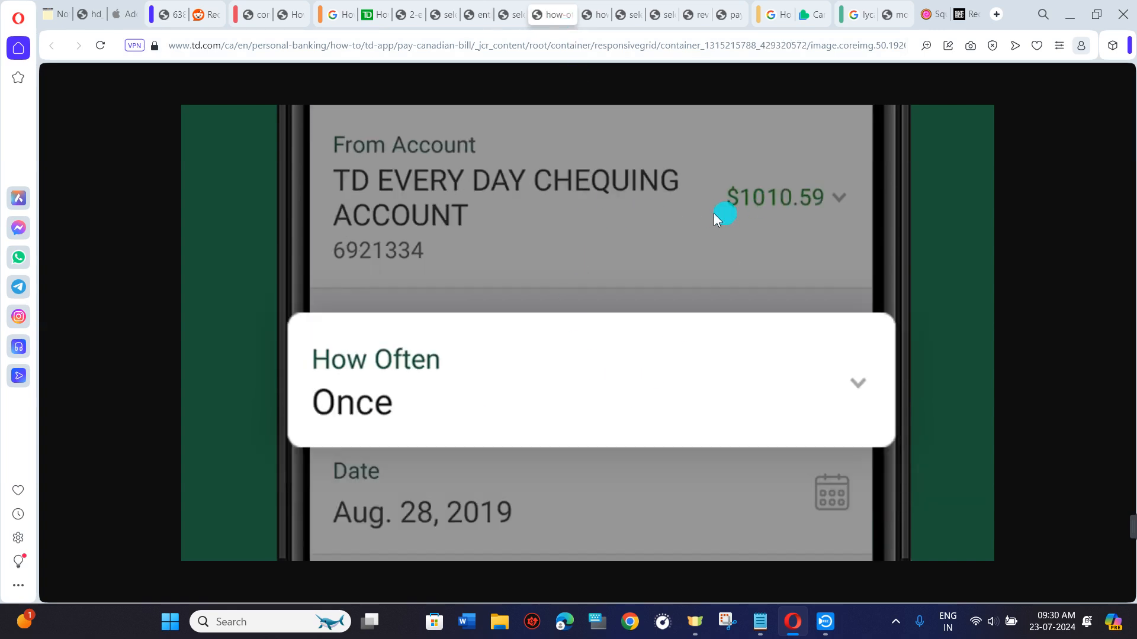
mouse_move(782, 218)
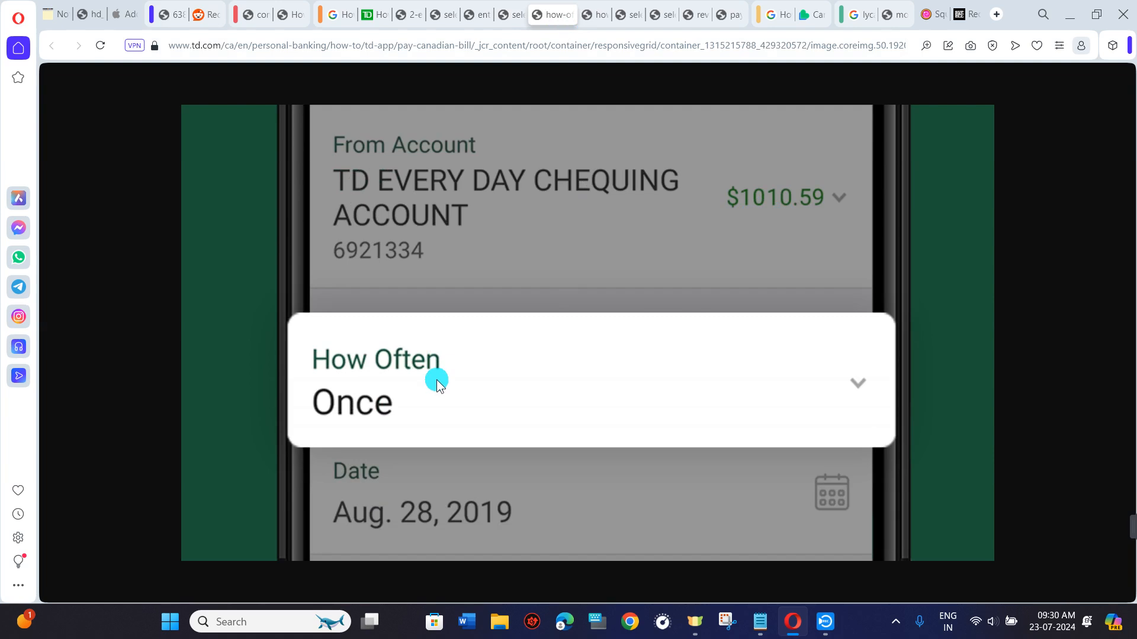
mouse_move(493, 403)
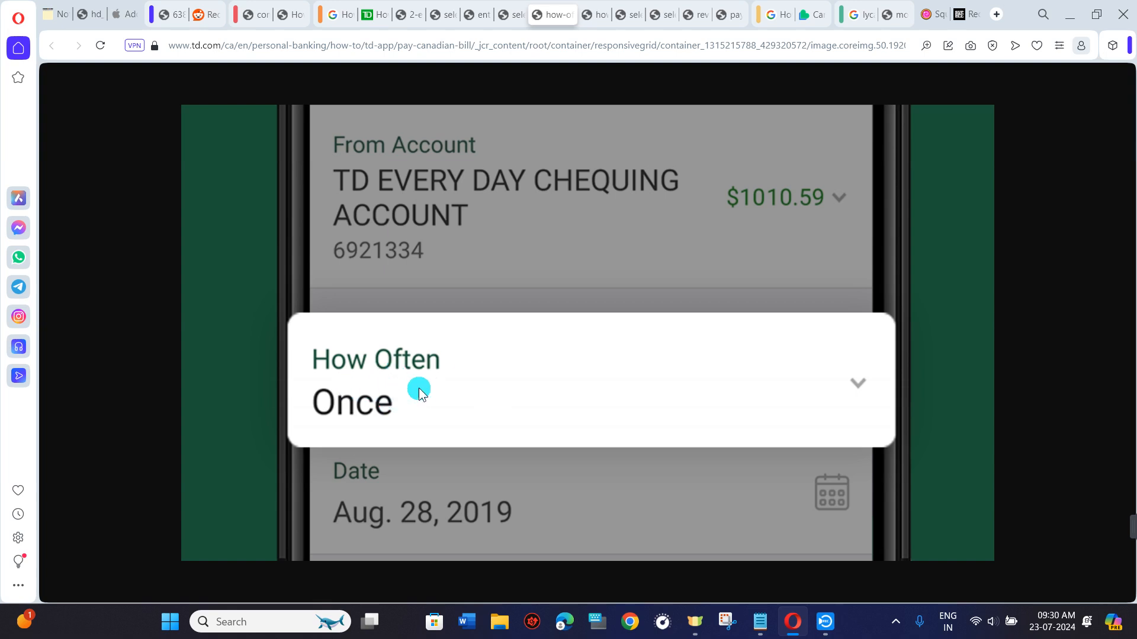
mouse_move(463, 383)
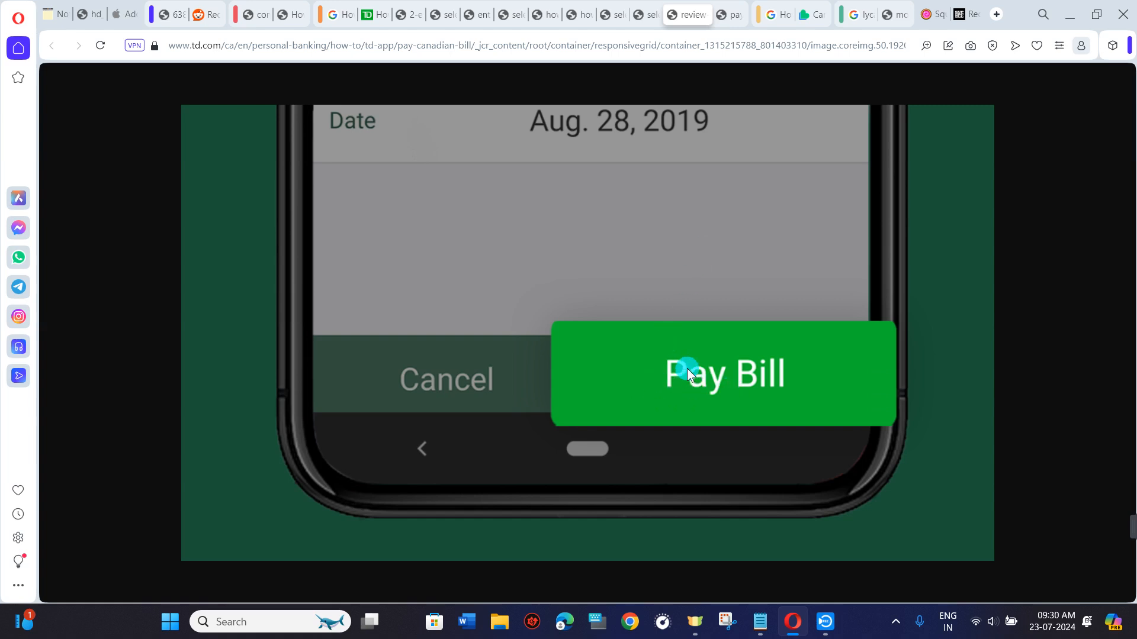
mouse_move(745, 71)
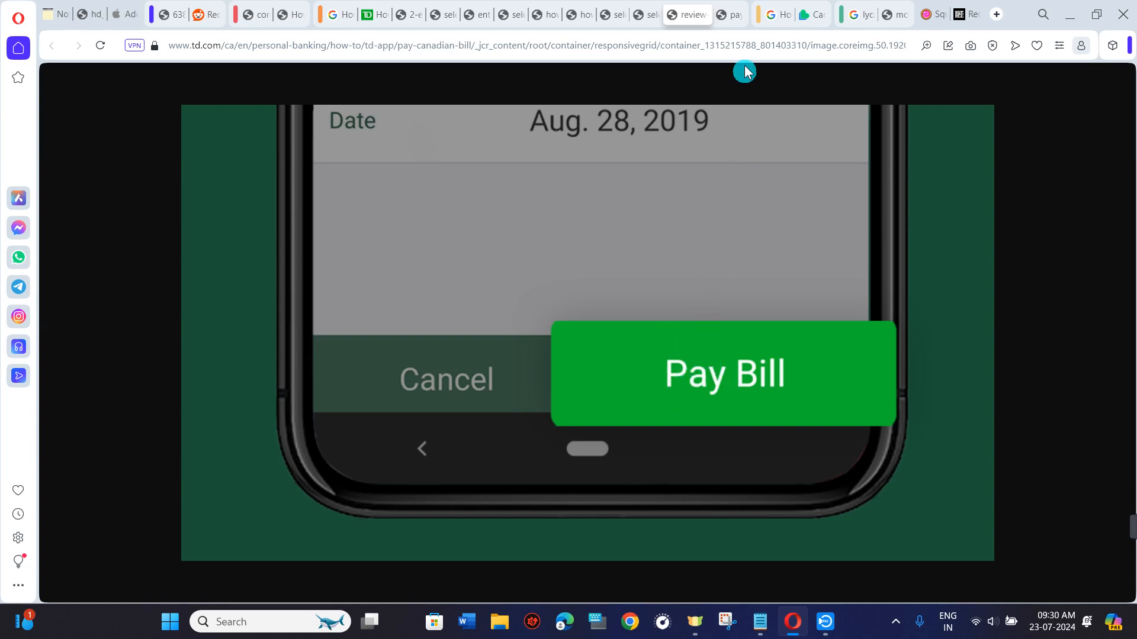
View the Thank you! screen with confirmation number X5K9W7 for the $55.00 Rogers cable payment.
click(723, 373)
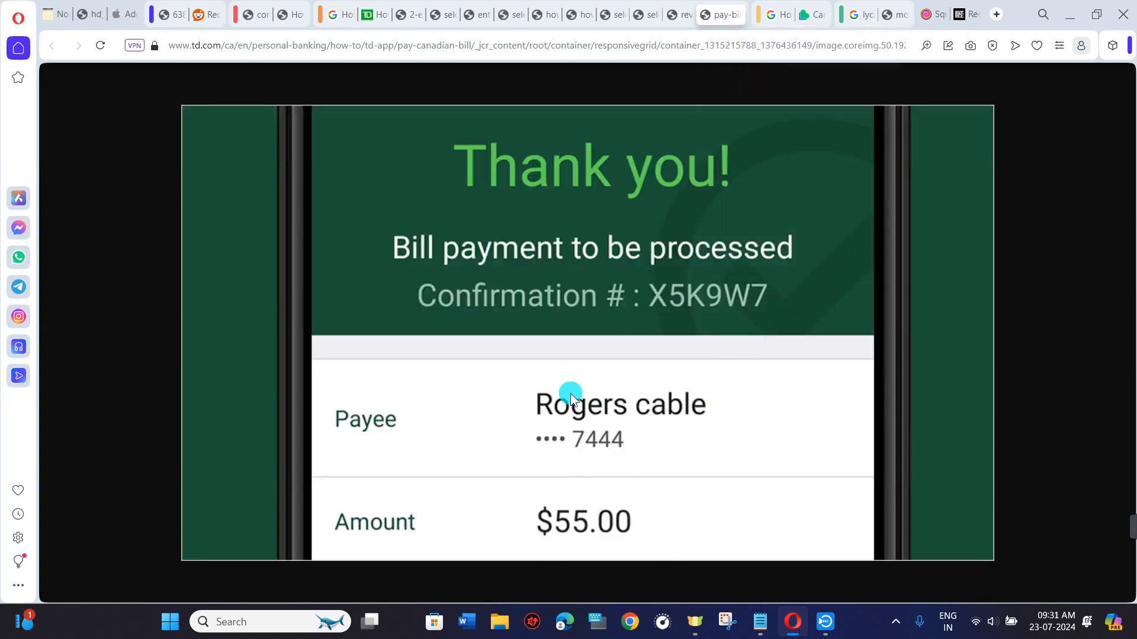
mouse_move(467, 279)
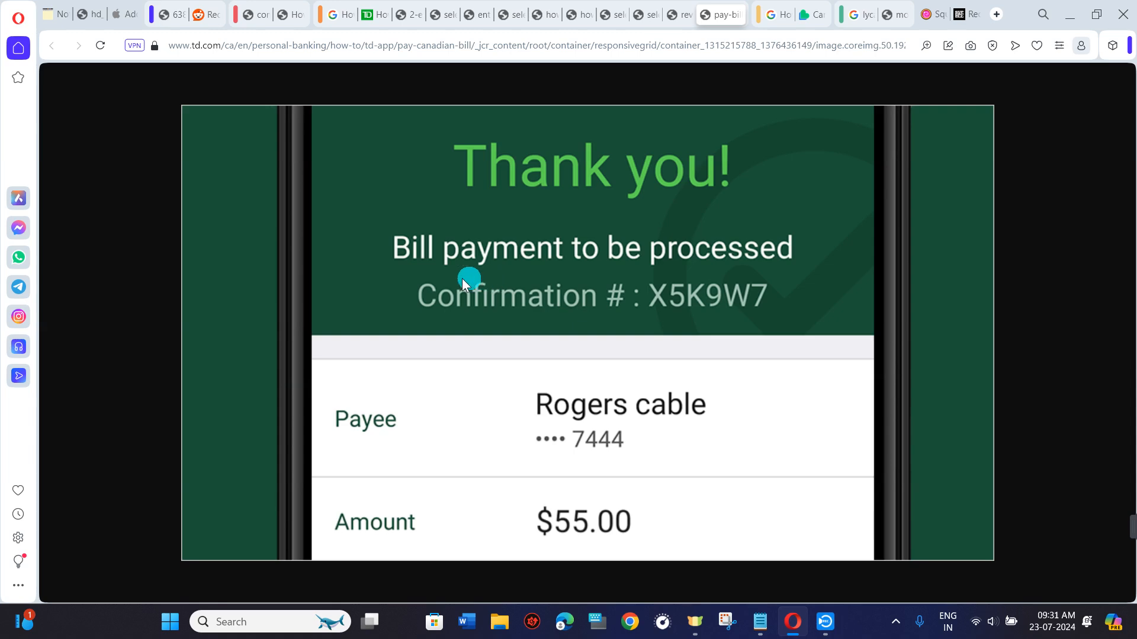
mouse_move(617, 282)
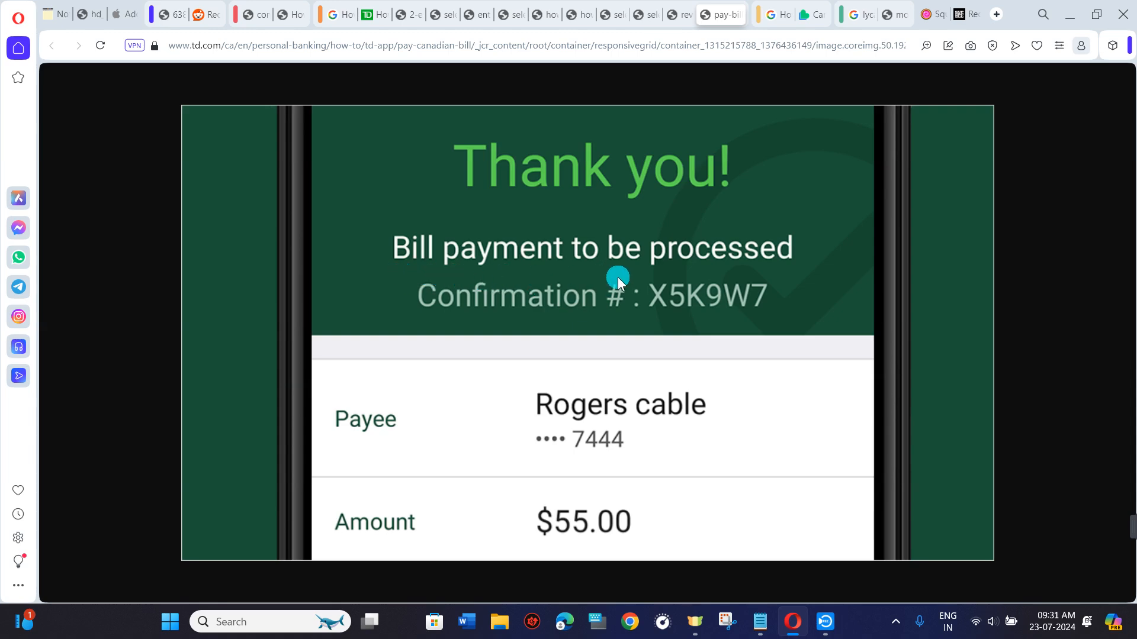
mouse_move(663, 321)
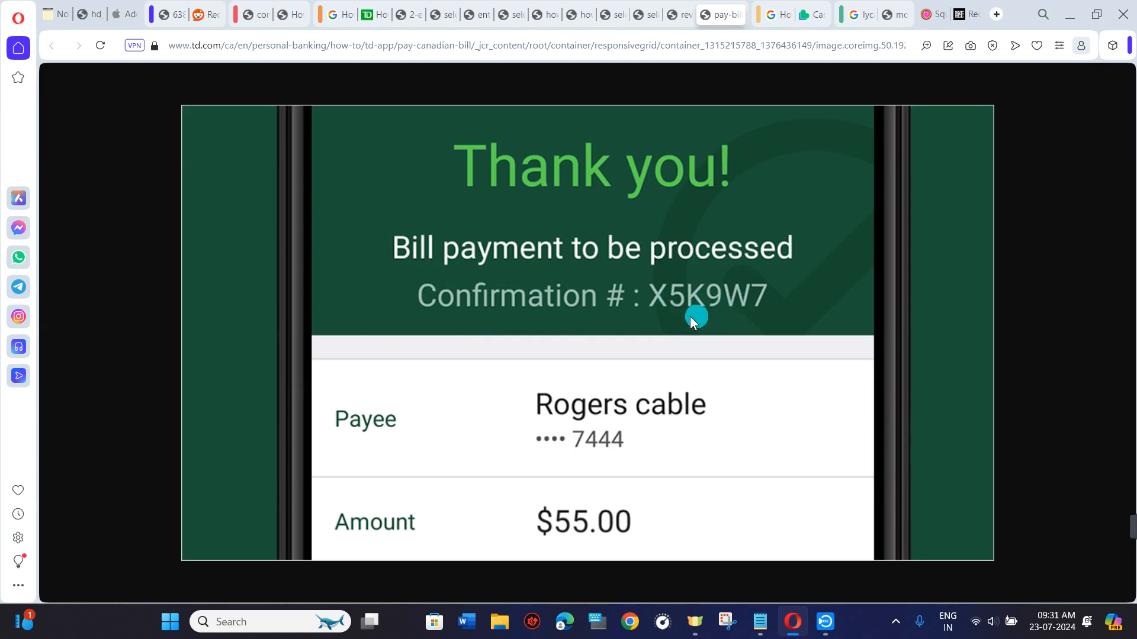
mouse_move(772, 319)
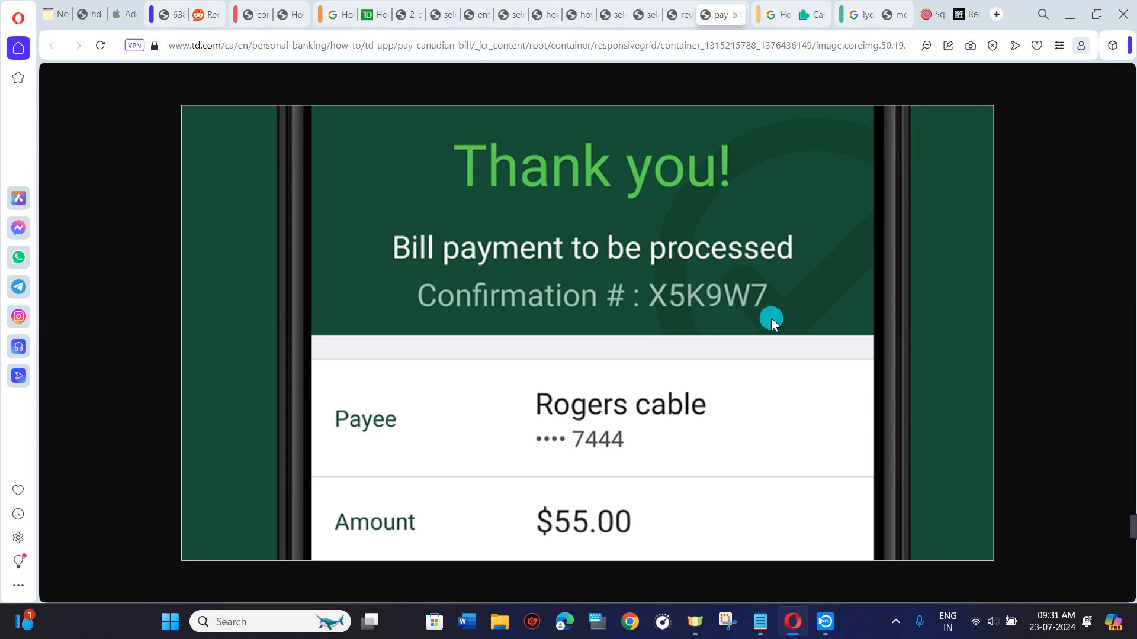
mouse_move(771, 328)
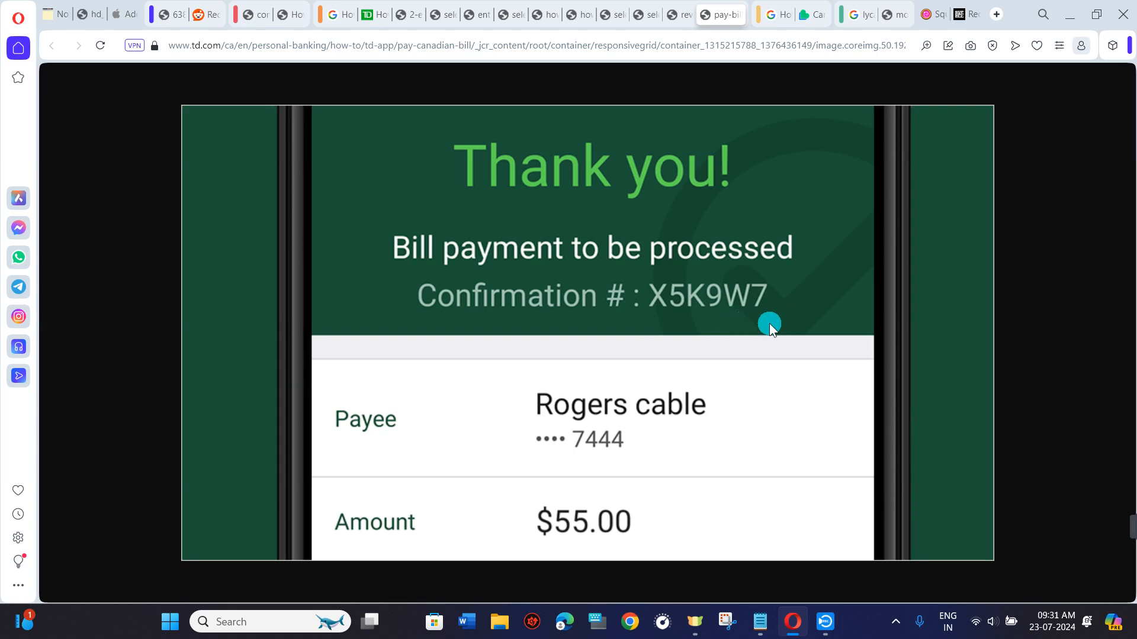
mouse_move(734, 330)
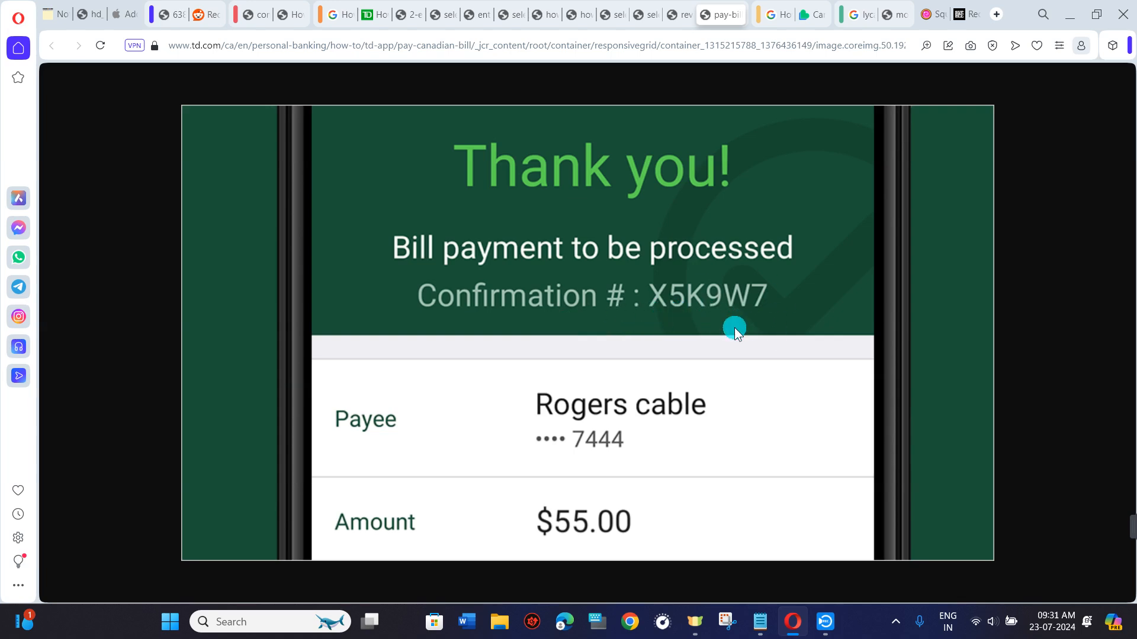
mouse_move(728, 332)
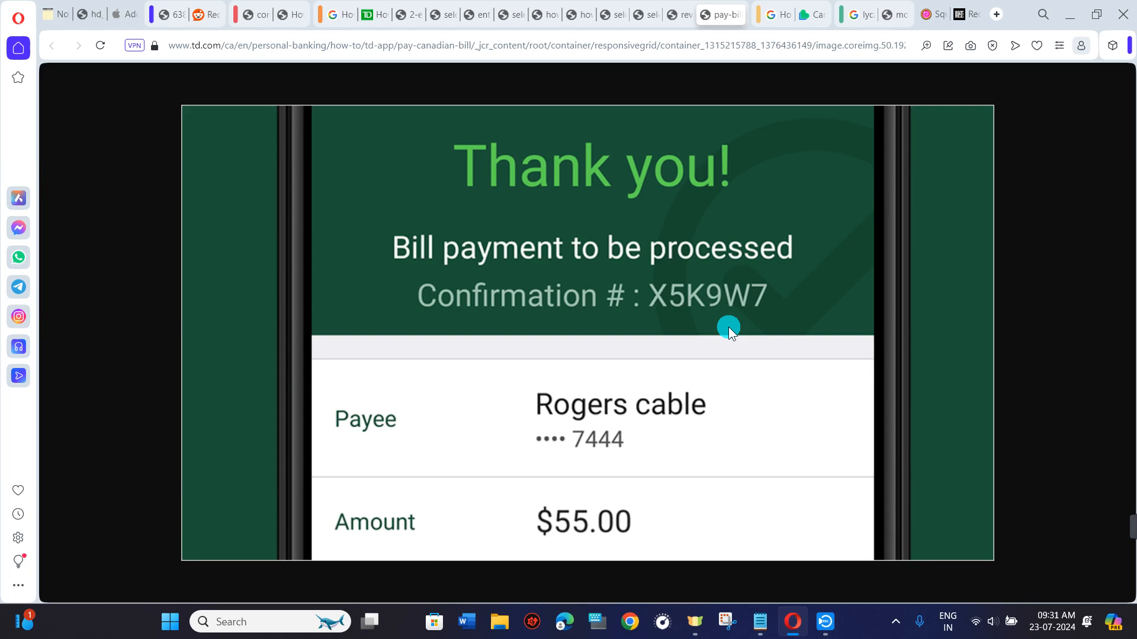
mouse_move(644, 257)
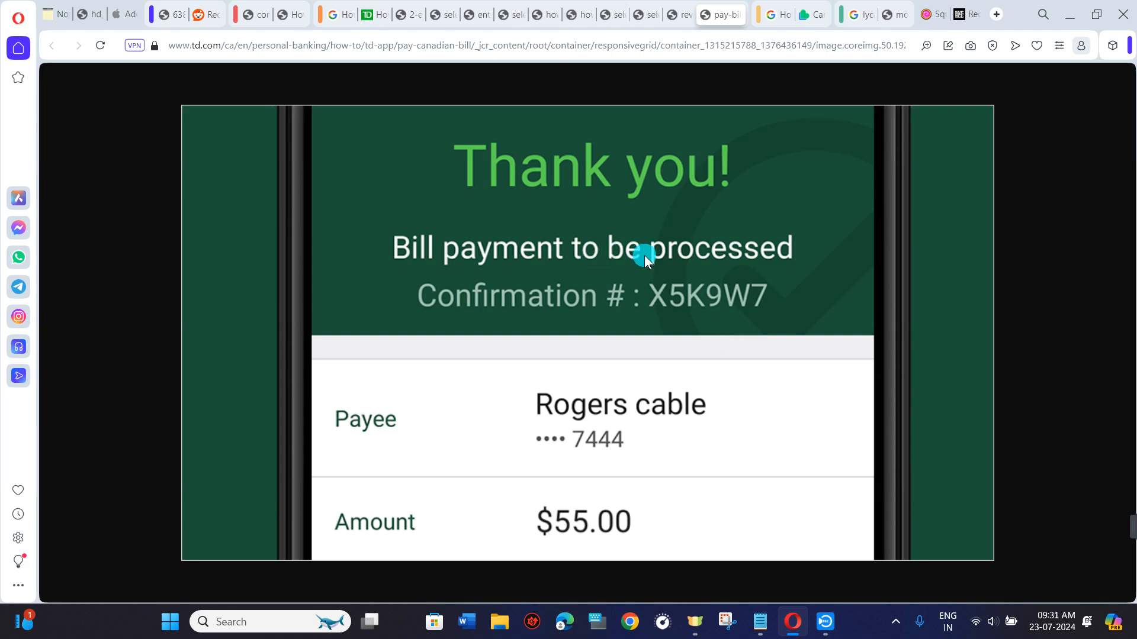